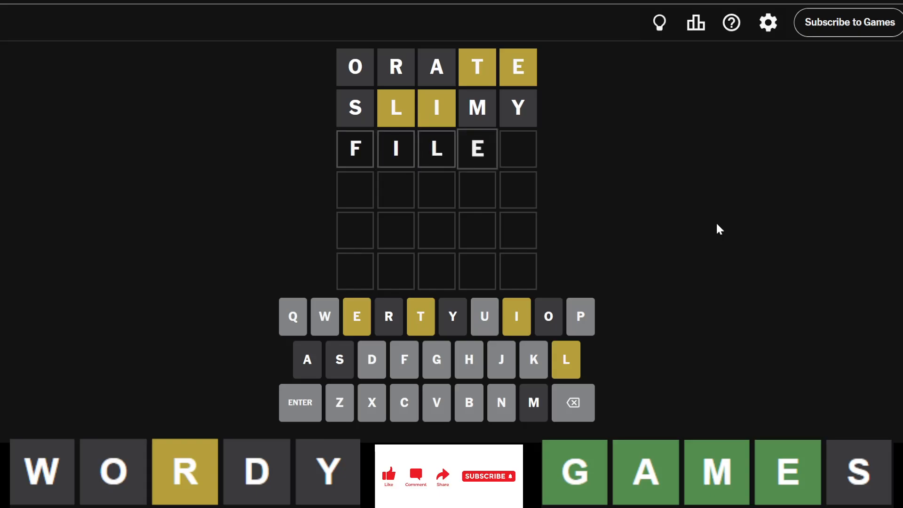
# - Complete the third guess as FILET by adding the final T
pyautogui.write('T')
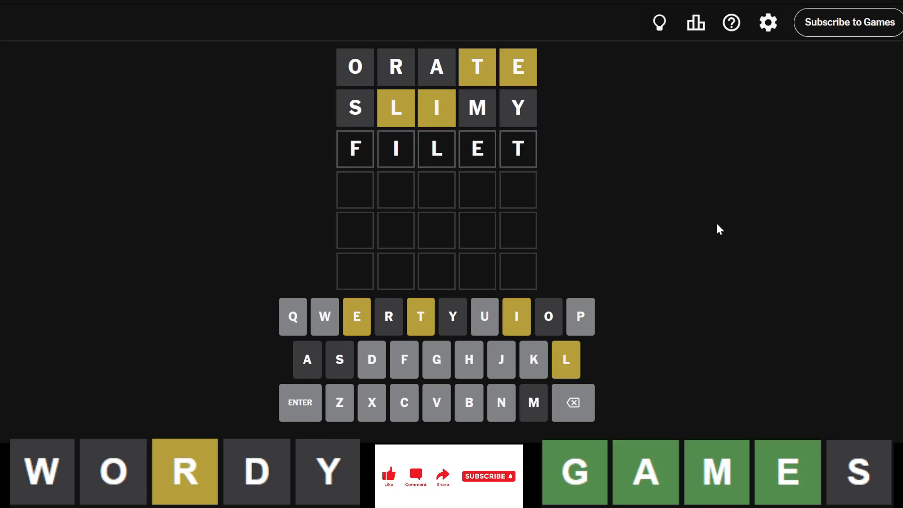
pyautogui.moveTo(469, 402)
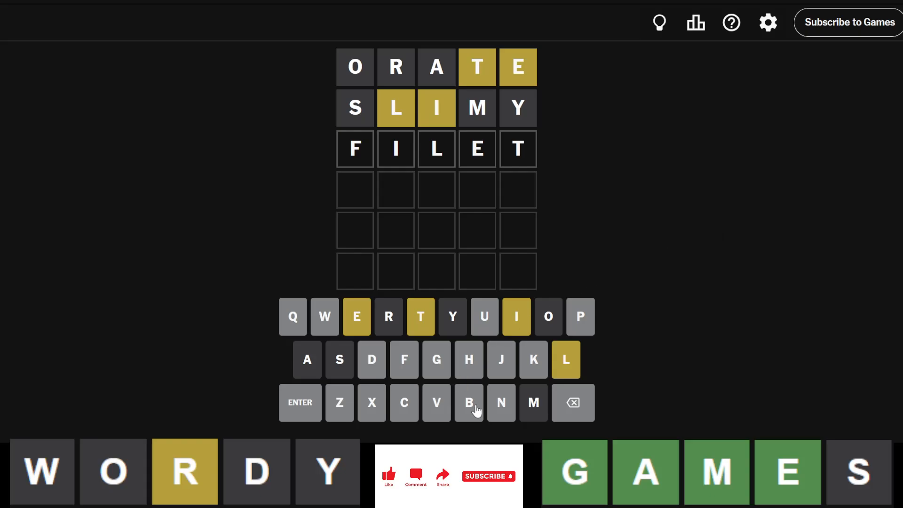
pyautogui.moveTo(648, 271)
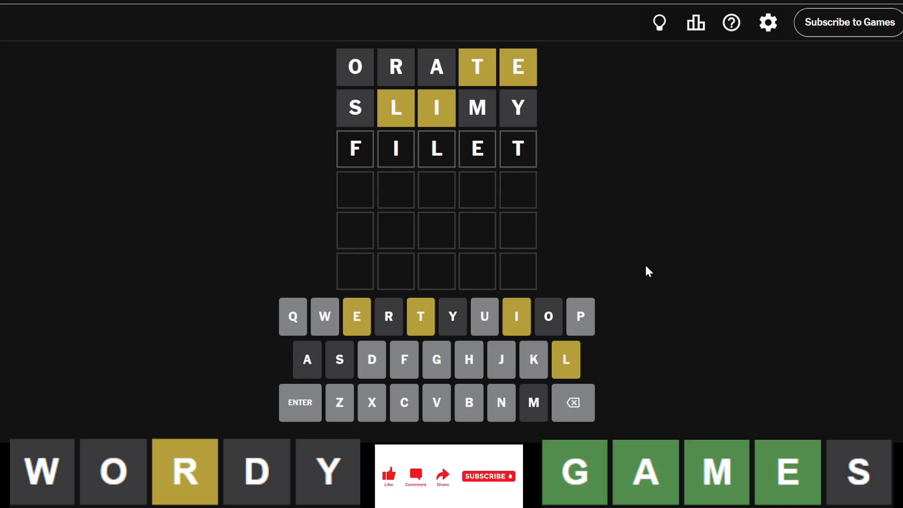
pyautogui.moveTo(673, 163)
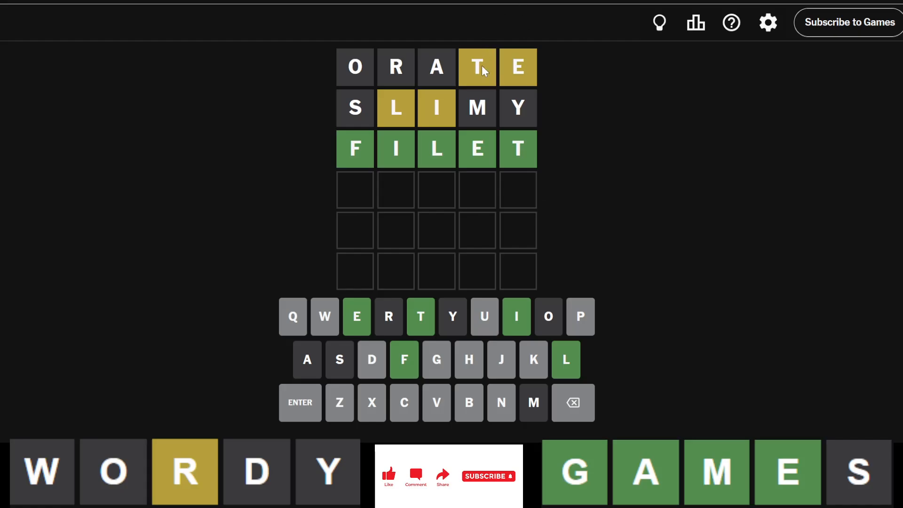
pyautogui.moveTo(521, 69)
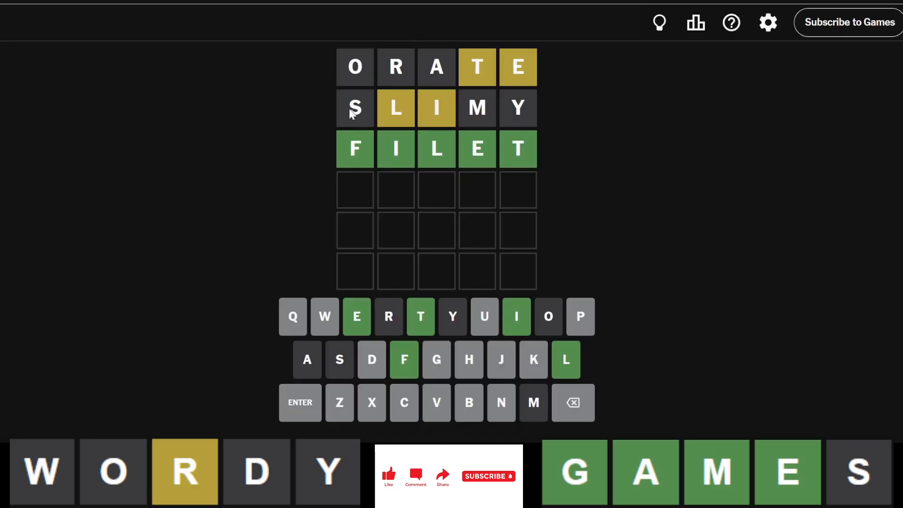
pyautogui.moveTo(484, 52)
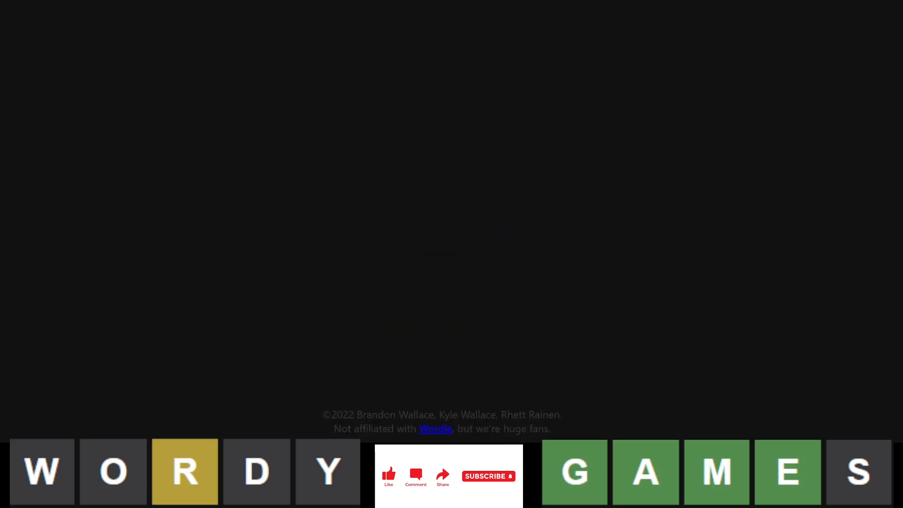
# - Scroll the past answers list to the I entries and mark ISLET
pyautogui.scroll(-3)
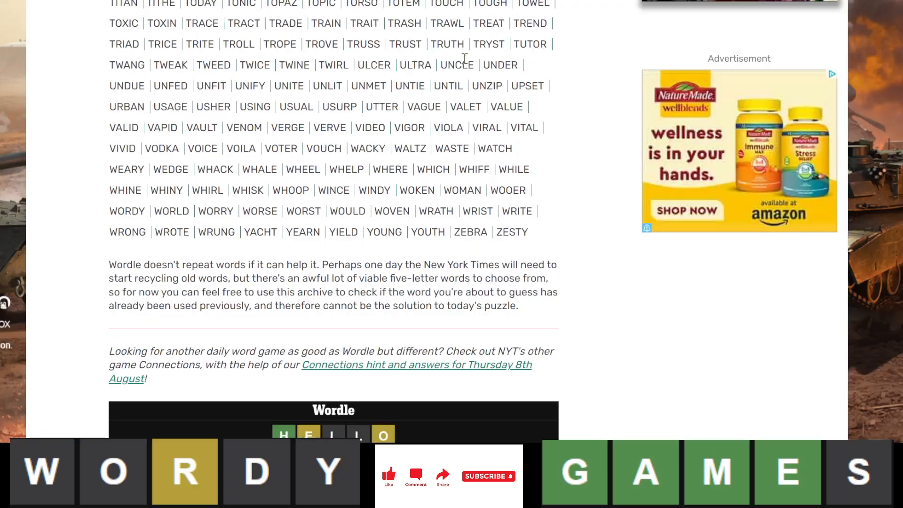
pyautogui.scroll(-3)
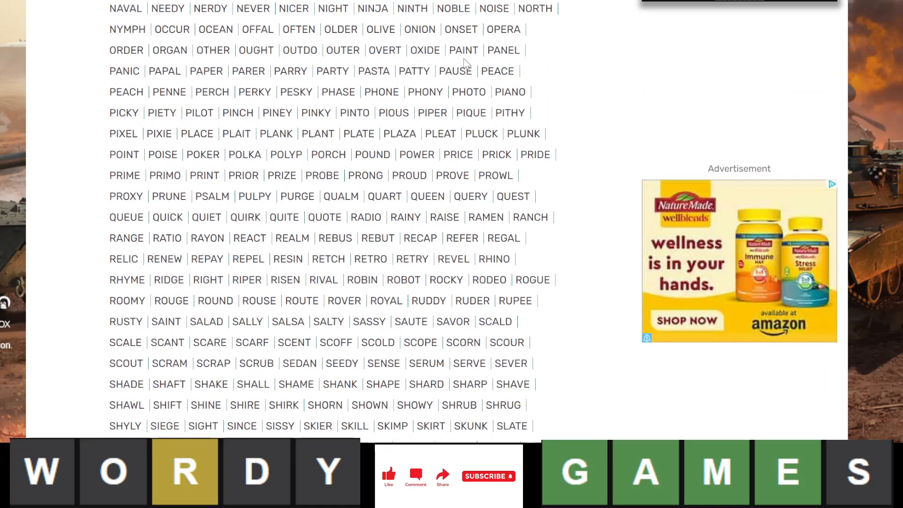
pyautogui.scroll(-3)
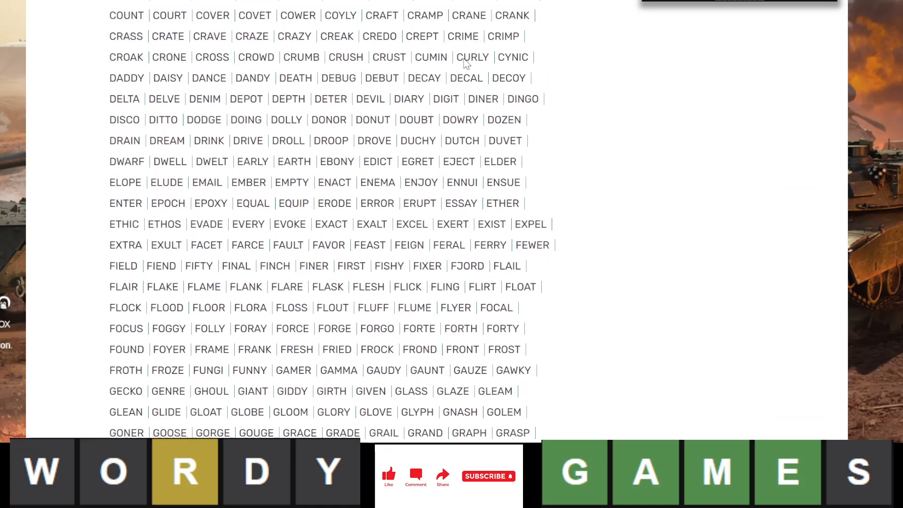
pyautogui.scroll(-3)
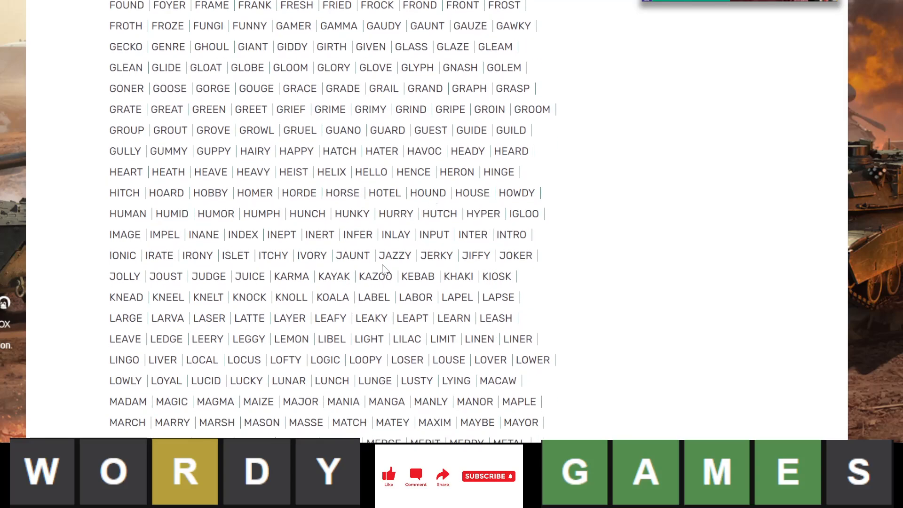
pyautogui.moveTo(380, 228)
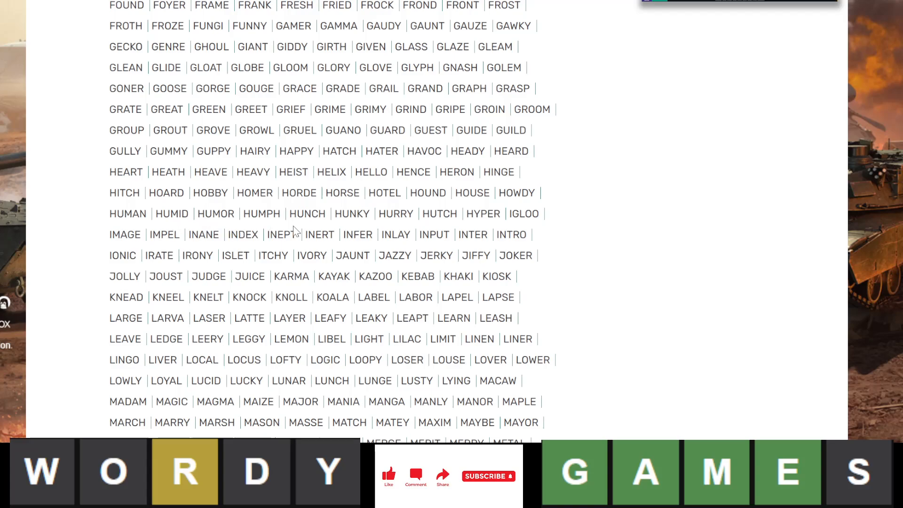
pyautogui.moveTo(401, 236)
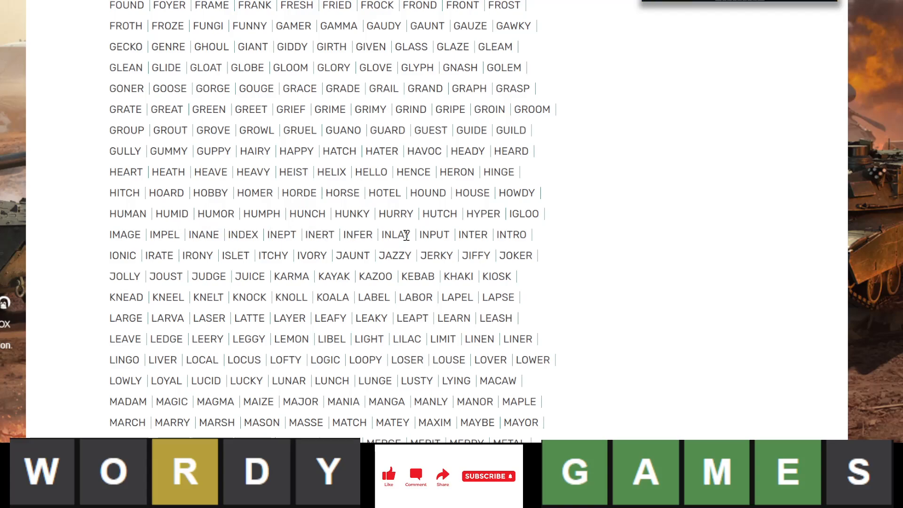
pyautogui.moveTo(443, 239)
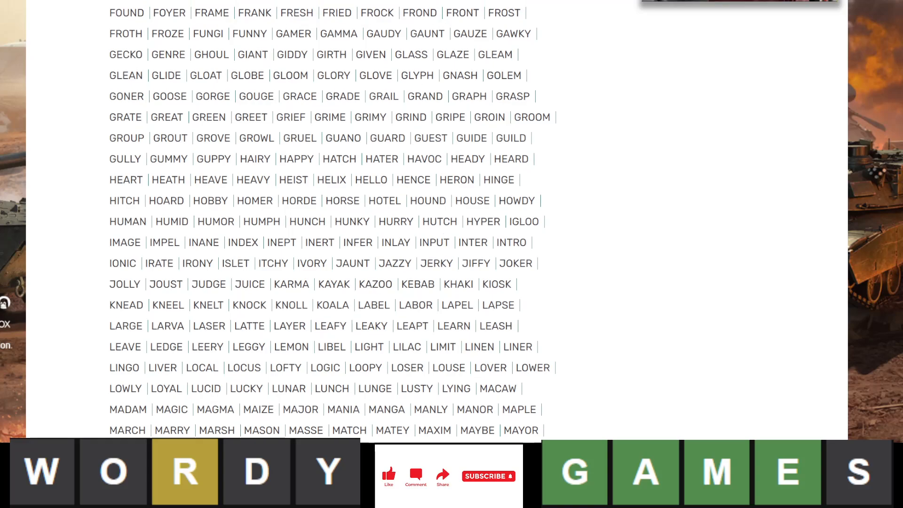
pyautogui.scroll(-3)
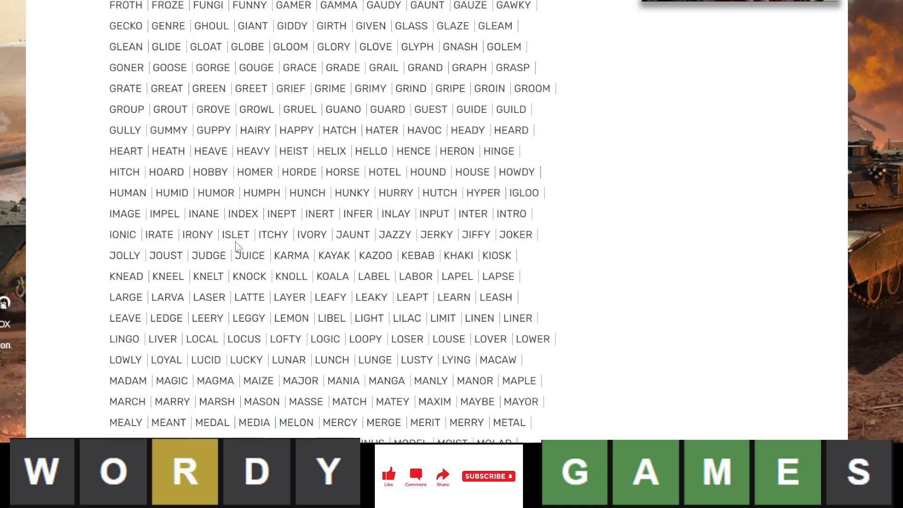
pyautogui.doubleClick(235, 234)
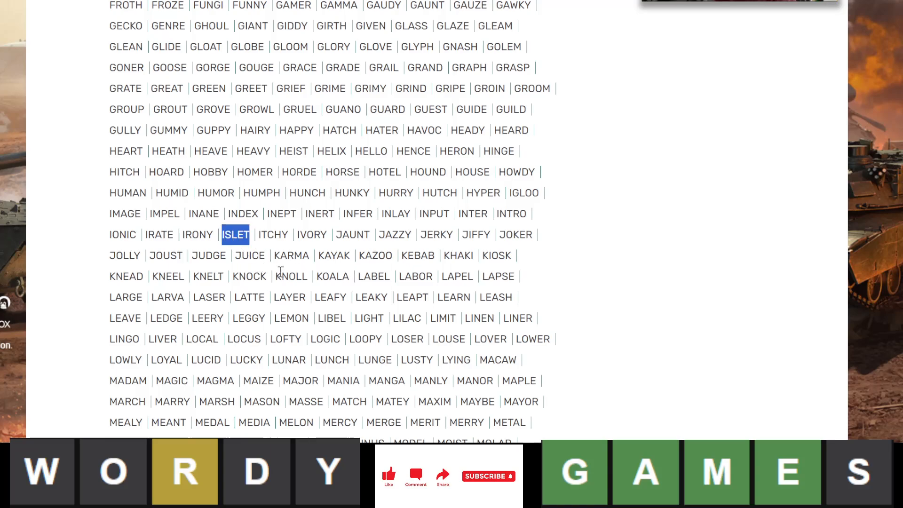
pyautogui.moveTo(308, 228)
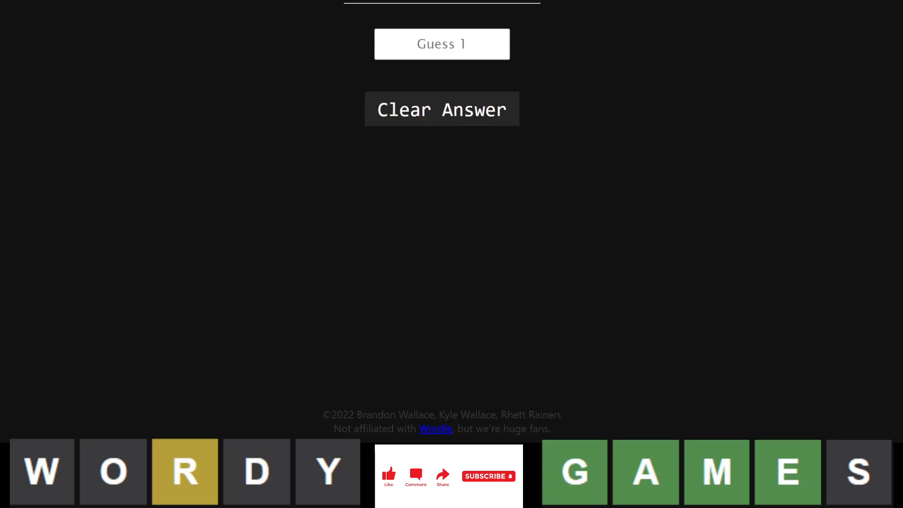
# - Enter ORATE as the first guess in Scoredle and scroll to the analysis
pyautogui.write('ORAT')
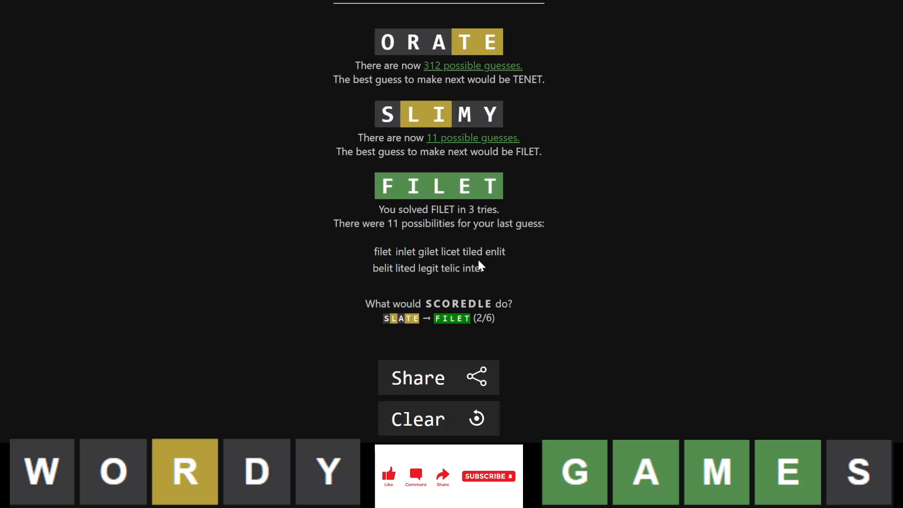
pyautogui.moveTo(559, 296)
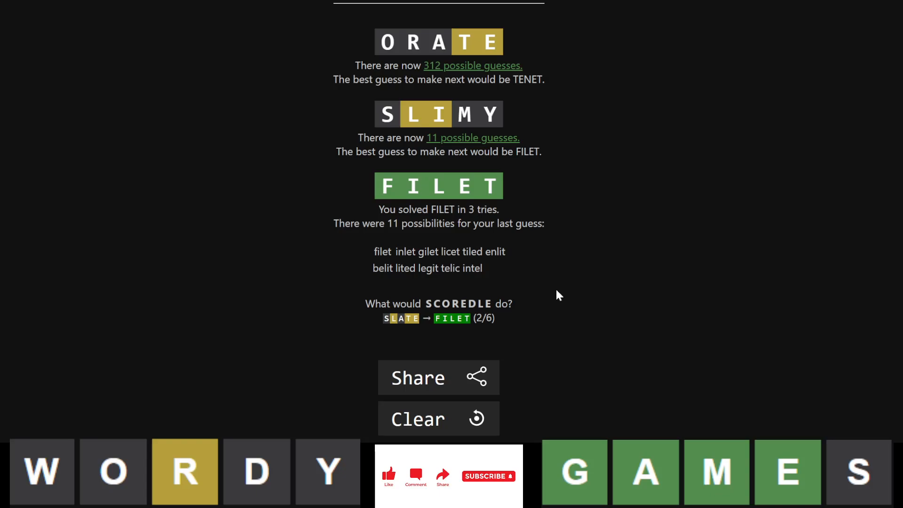
pyautogui.moveTo(566, 193)
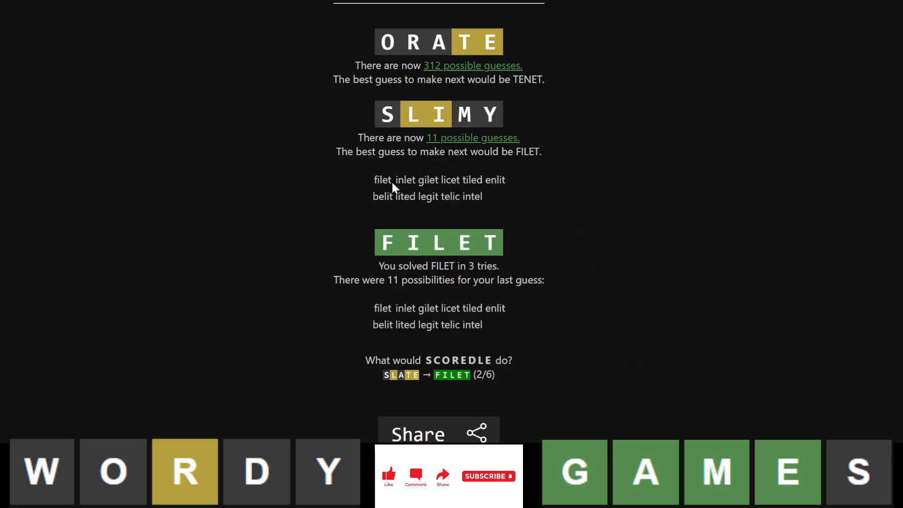
pyautogui.moveTo(486, 140)
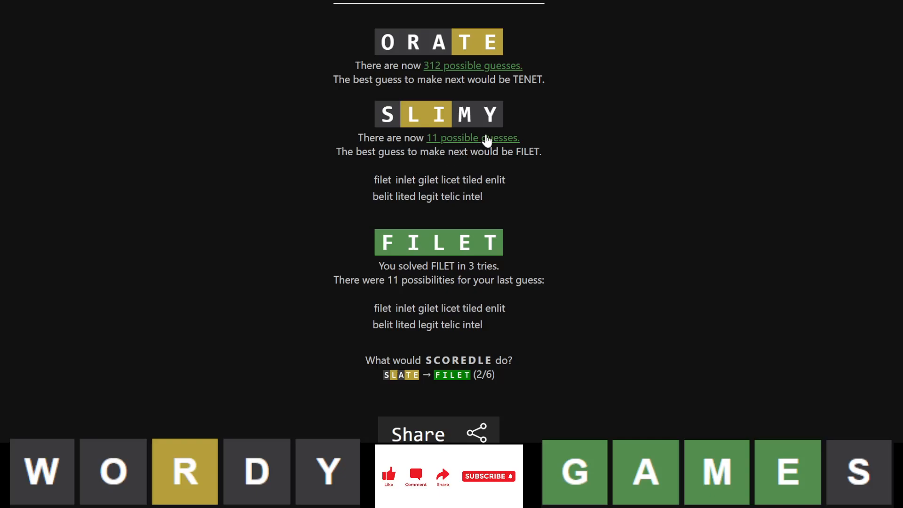
pyautogui.moveTo(397, 184)
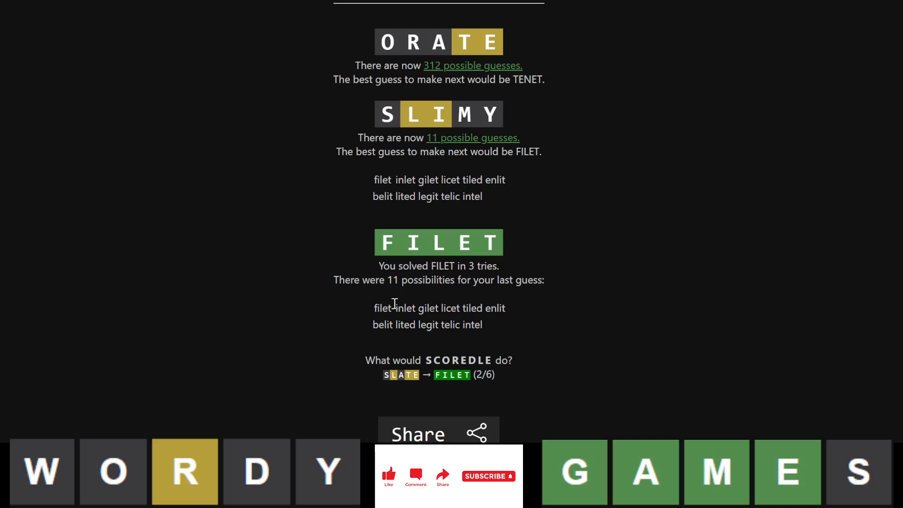
pyautogui.moveTo(583, 290)
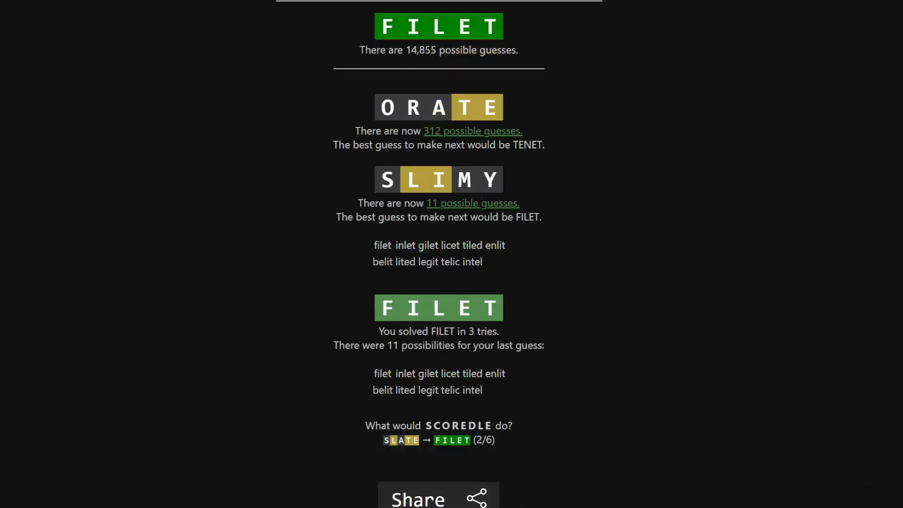
pyautogui.scroll(-3)
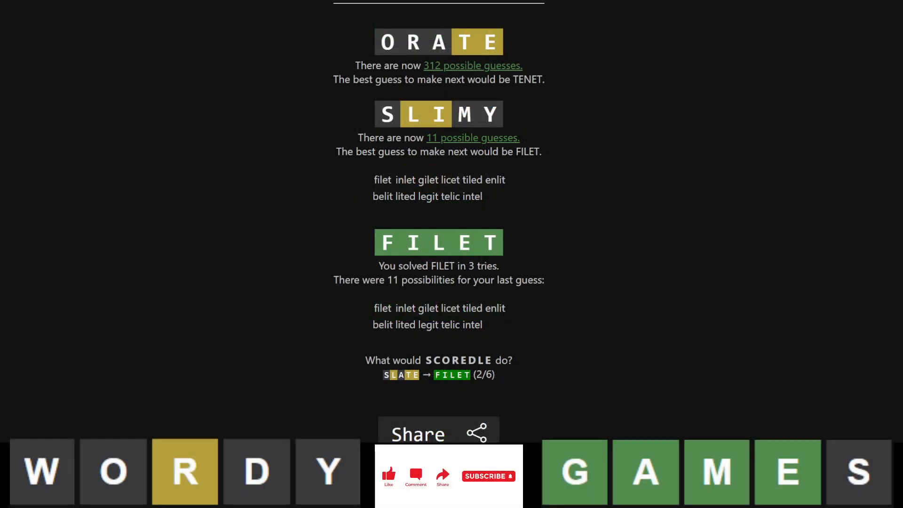